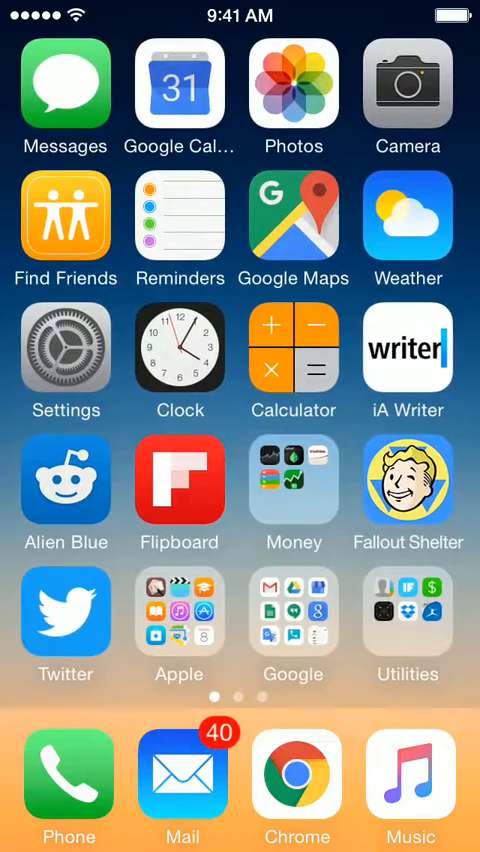
Launch the Settings app from the home screen
click(66, 350)
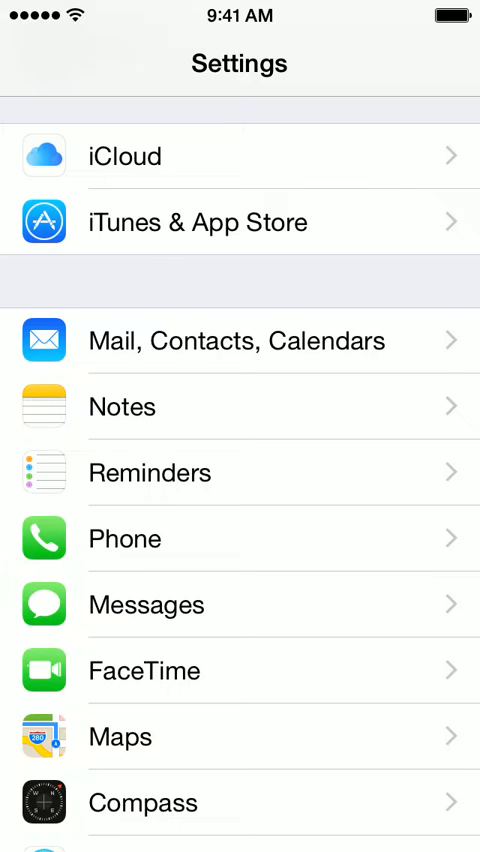
Open Mail, Contacts, Calendars and scroll down through the Mail options
click(238, 341)
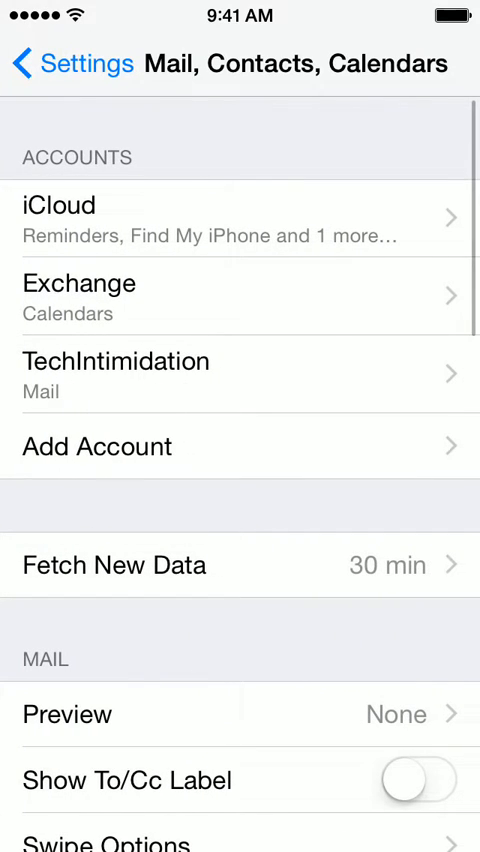
scroll(down, 3)
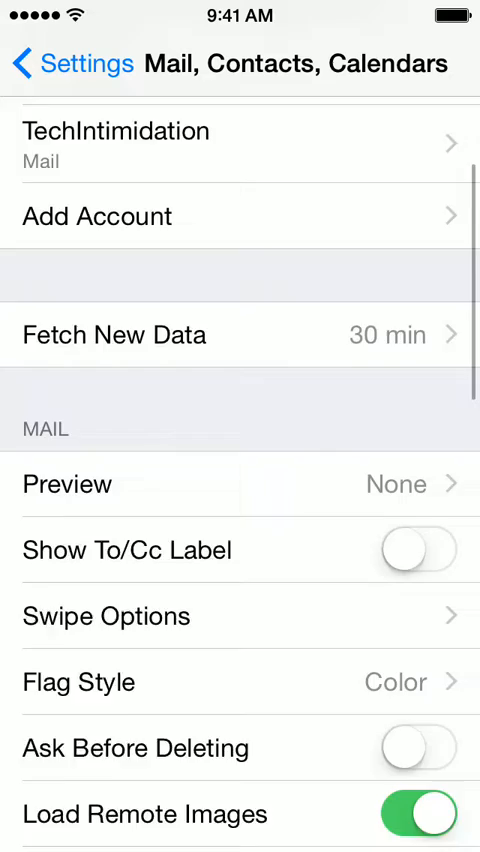
scroll(down, 3)
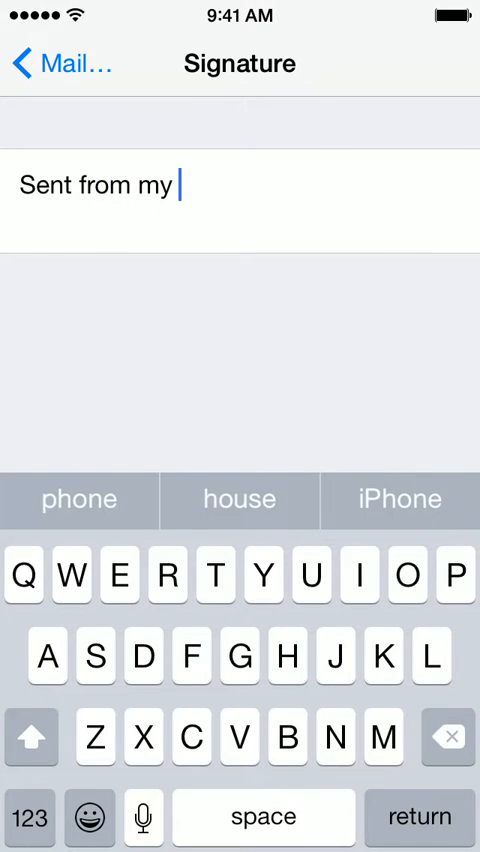
Delete 'iPhone' from the signature, leaving 'Sent from my'
text(iPhone)
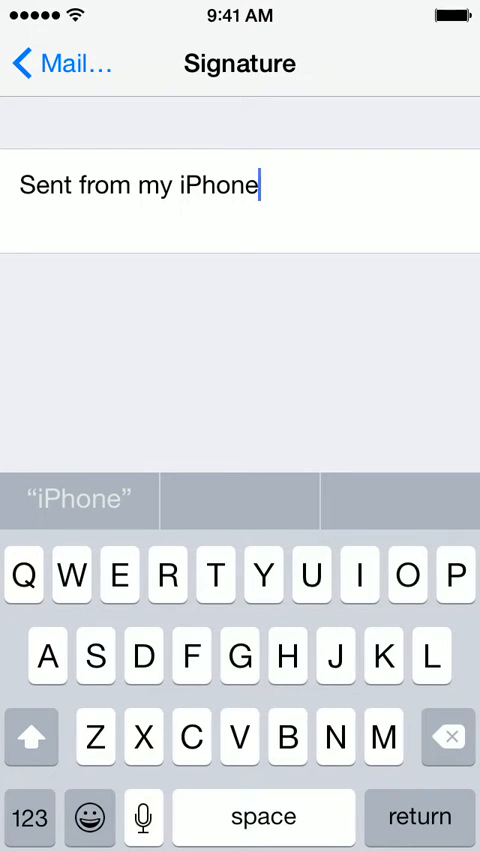
key(backspace)
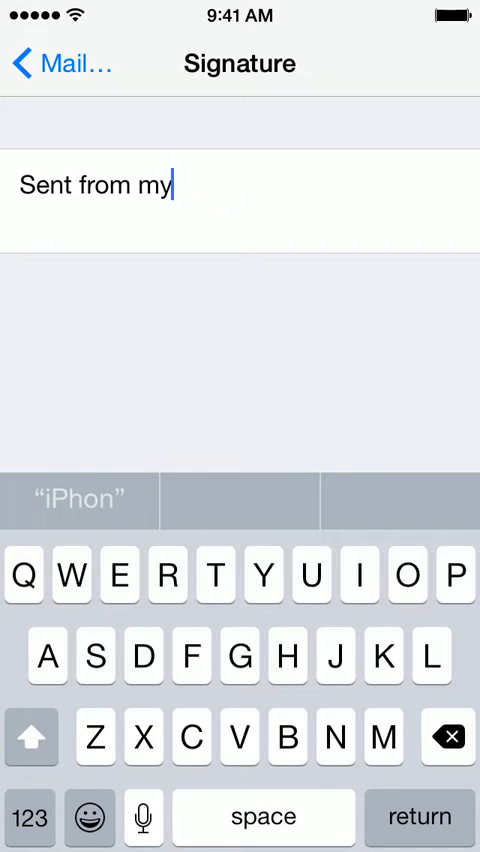